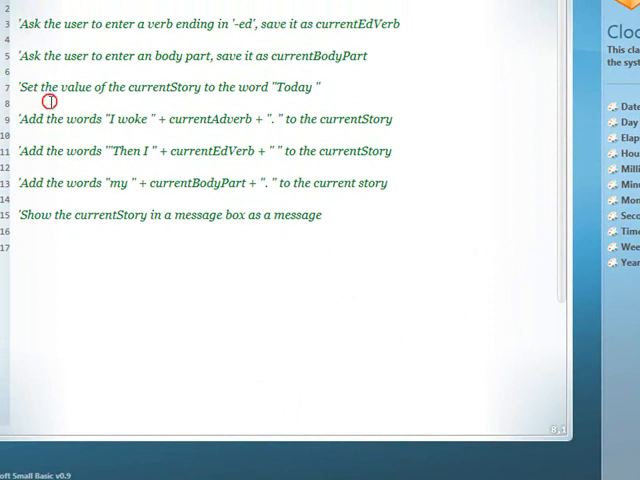
mouse_move(296, 276)
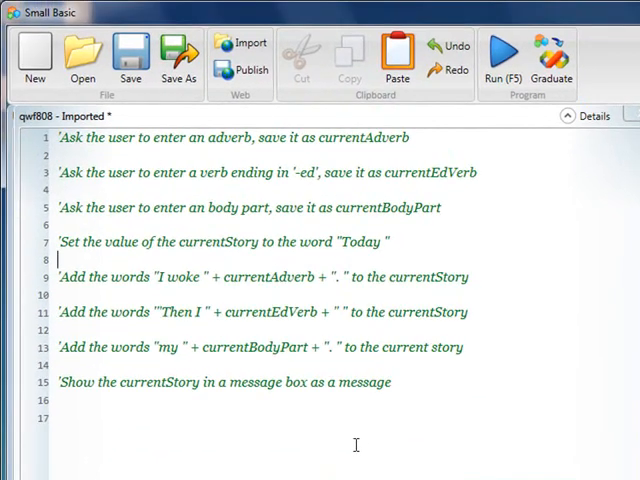
mouse_move(172, 276)
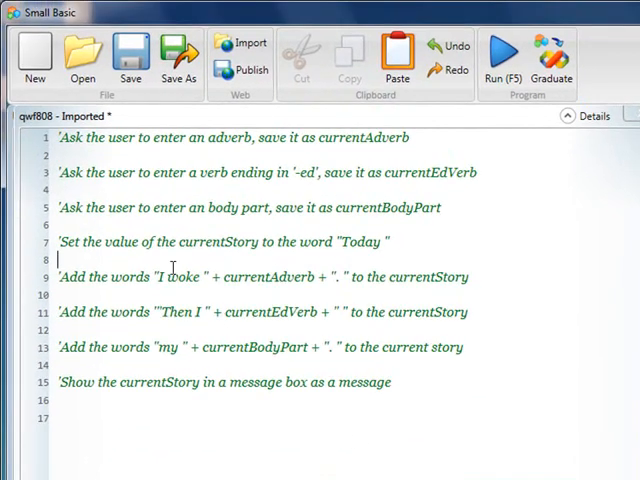
- Write currentStory = "Today " reusing the variable name and word from the comment
double_click(212, 242)
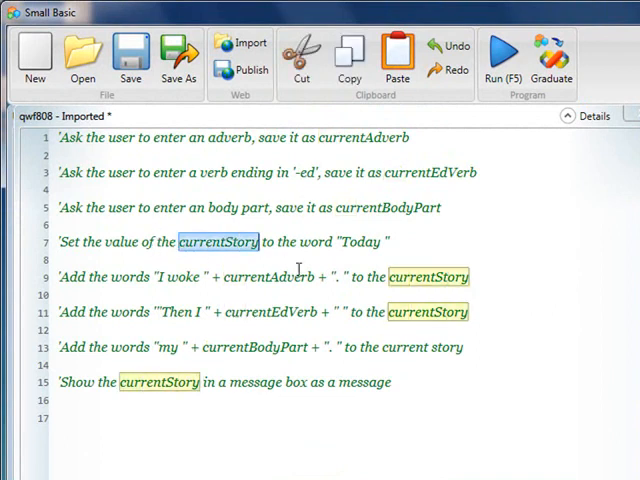
type("currentStory")
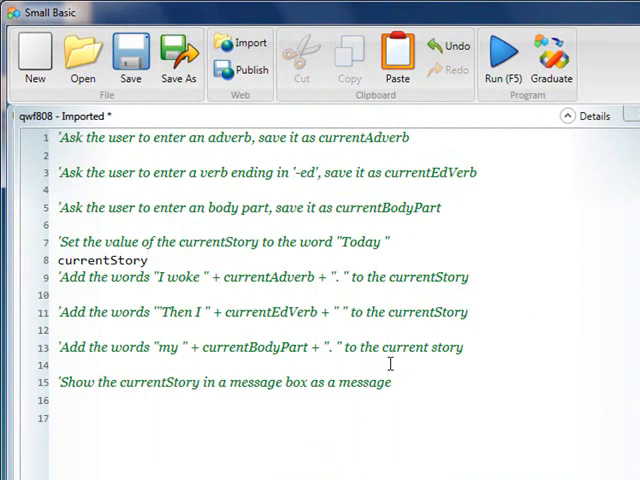
type("=")
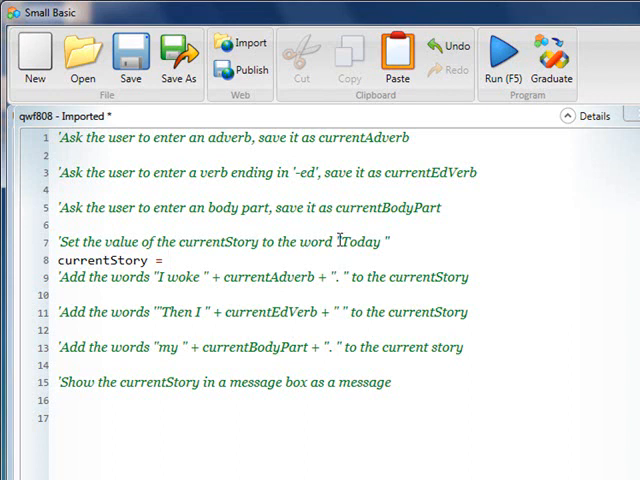
double_click(364, 242)
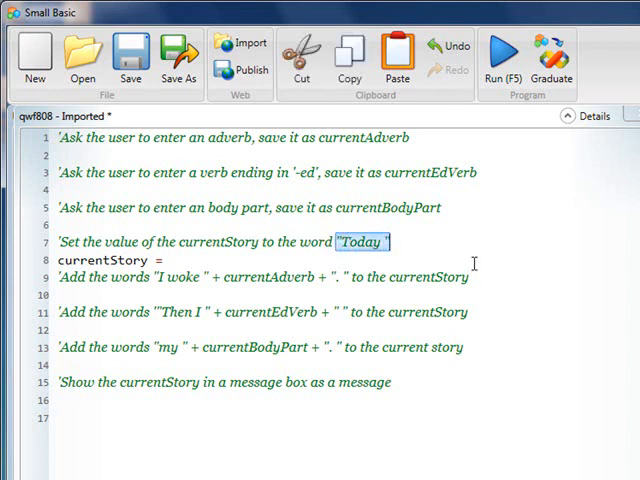
left_click(396, 284)
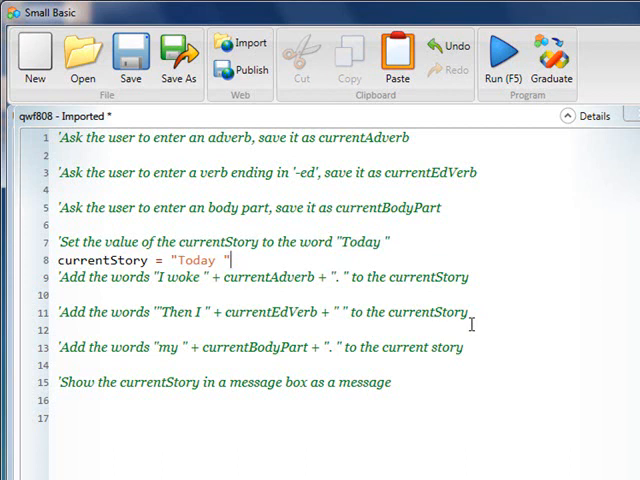
mouse_move(248, 408)
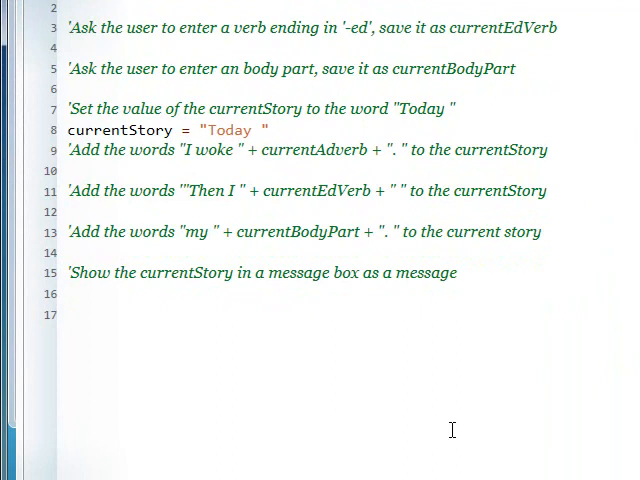
mouse_move(384, 420)
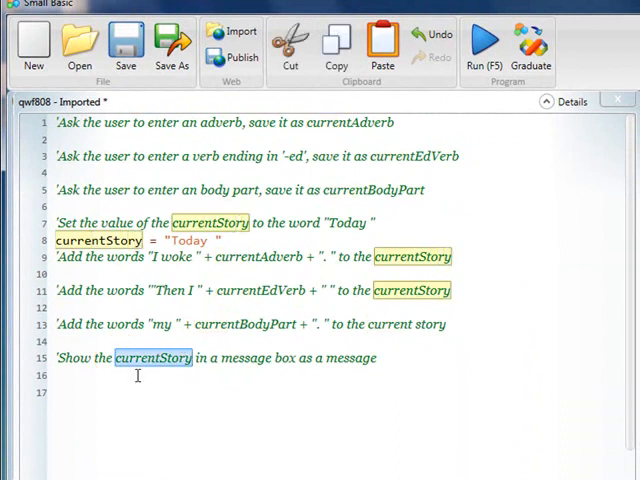
- Write MessageBox.ShowMessage(currentStory) on line 16, choosing ShowMessage from IntelliSense
type("currentStory")
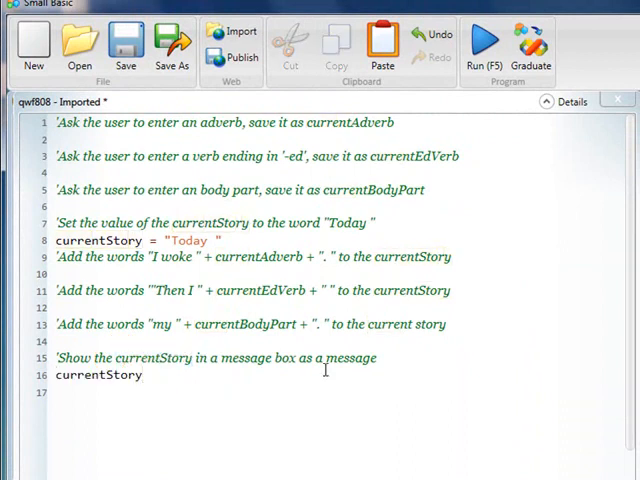
type("= MessageBox")
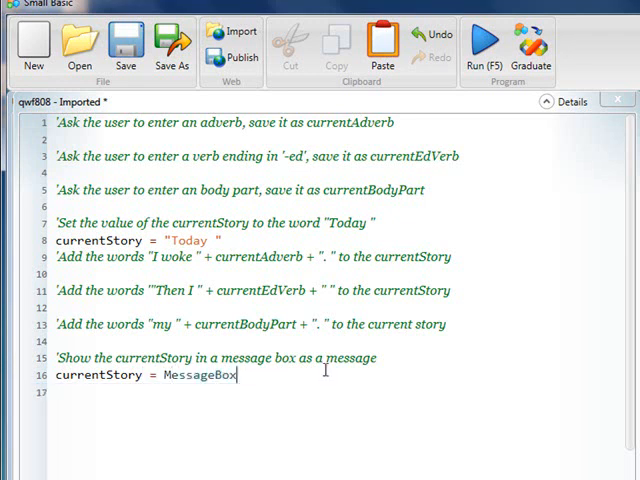
type(".ShowMessage(")
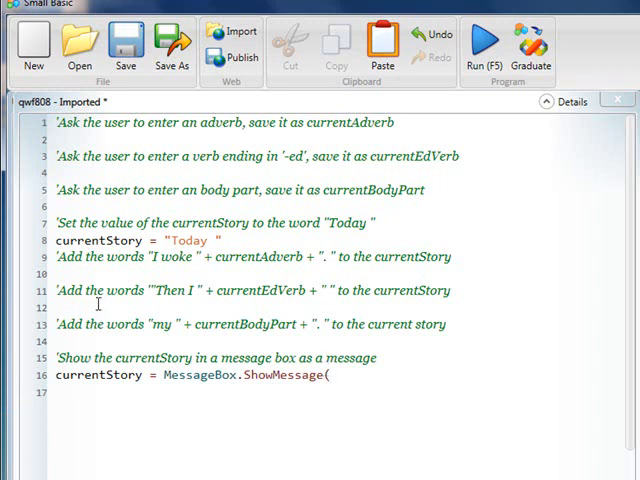
double_click(90, 240)
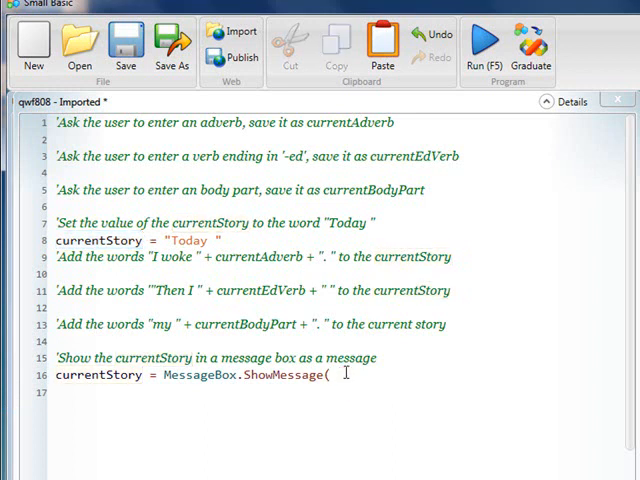
type("currentStory)")
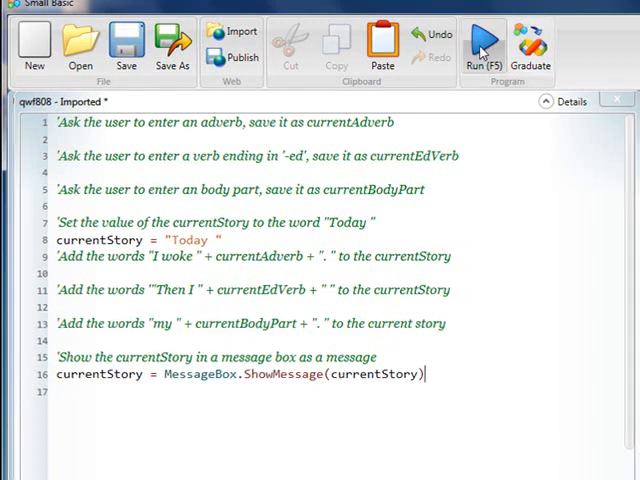
left_click(484, 40)
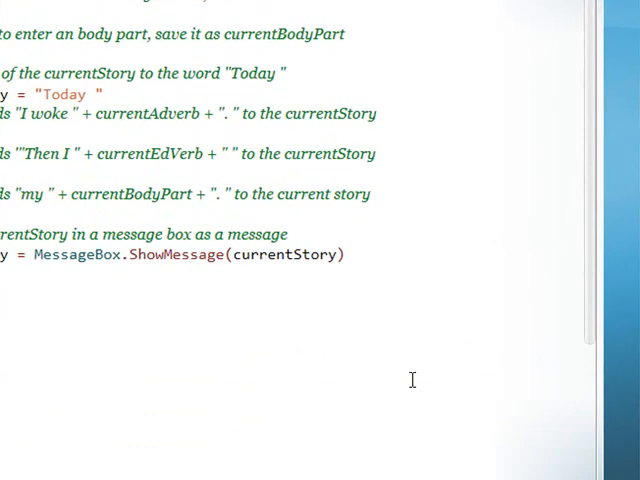
mouse_move(44, 252)
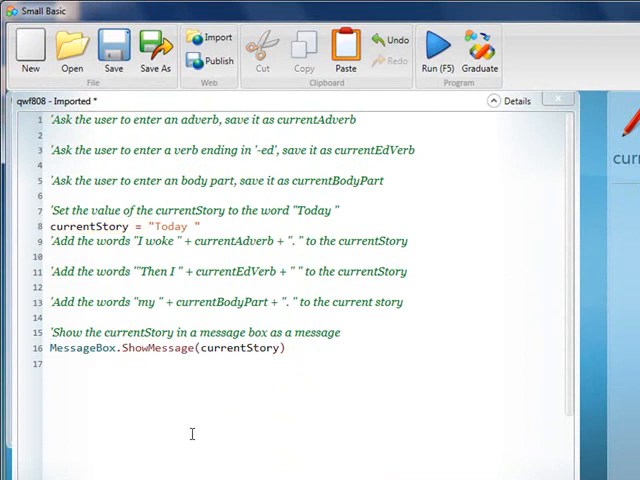
- Run the program and dismiss the message box showing Today
left_click(438, 48)
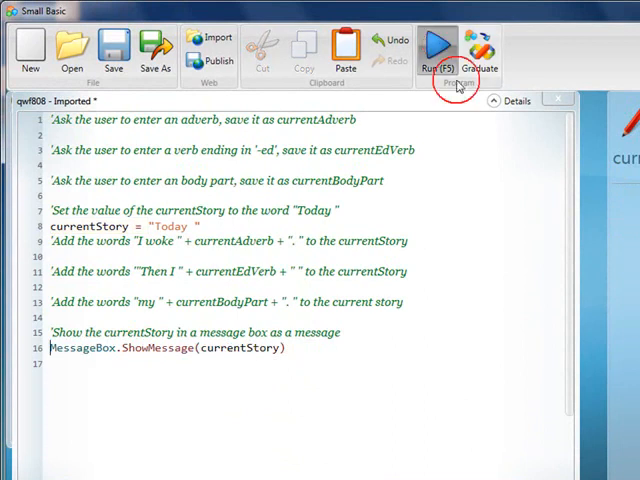
left_click(438, 44)
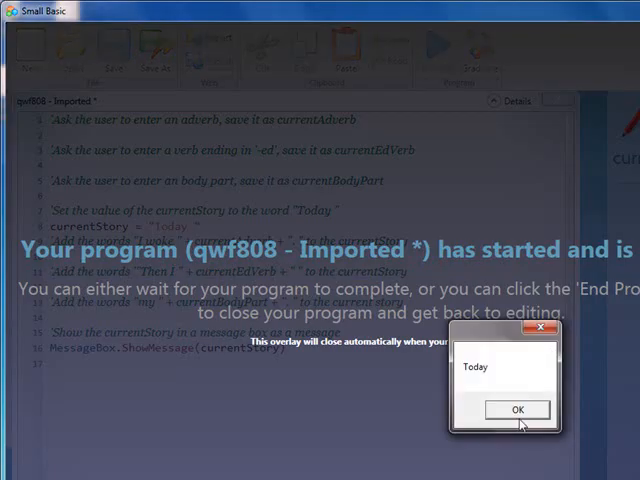
left_click(516, 408)
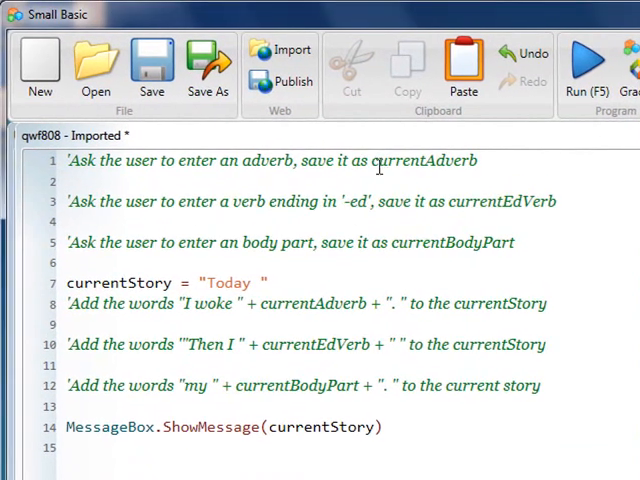
- Write currentAdverb = MessageBox.AskForInput("Enter an adverb") under the adverb comment
double_click(424, 160)
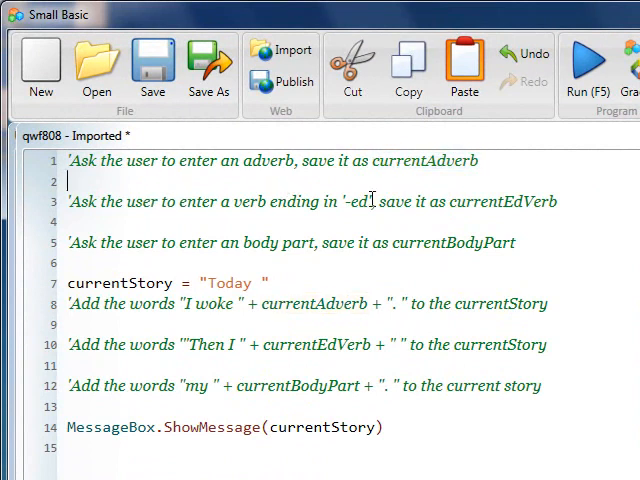
type("currentAdverb =")
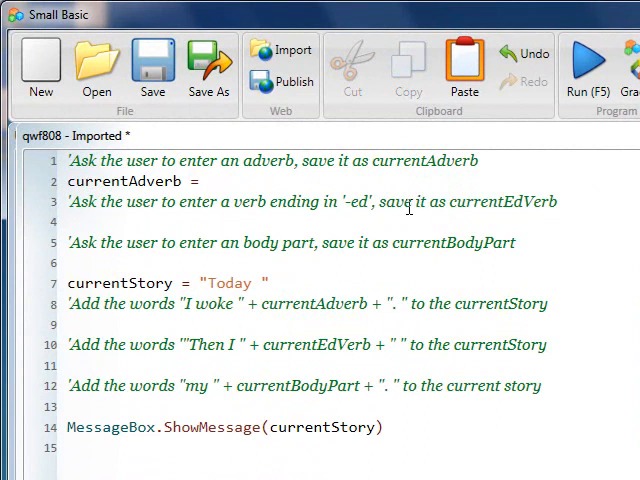
type("MessageBox.")
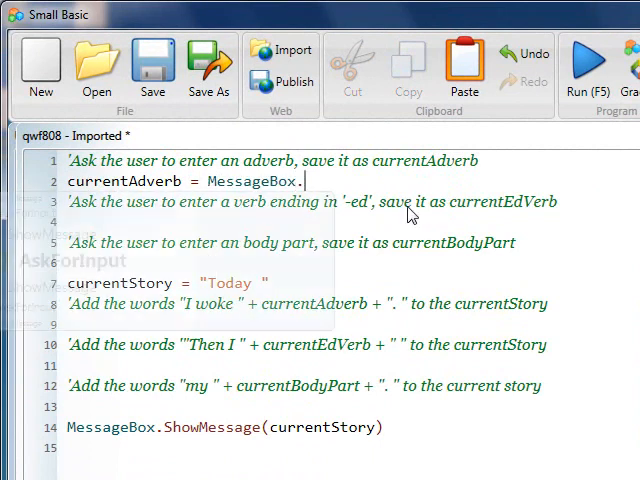
type("AskForInput")
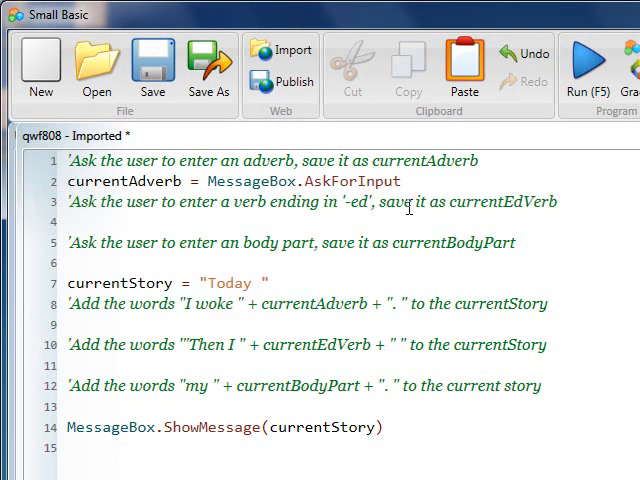
type("(")
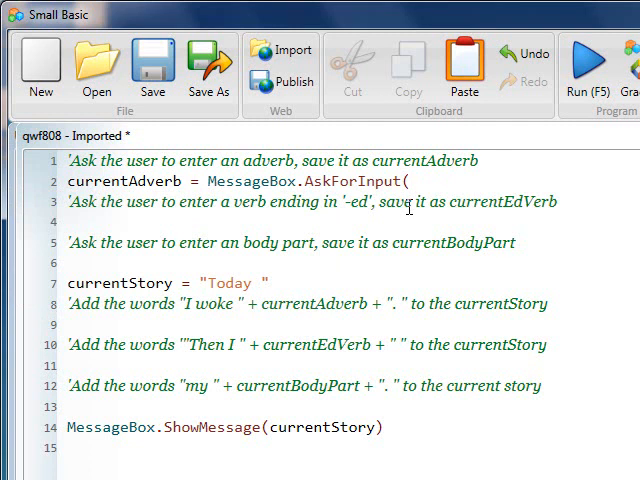
type("\"")
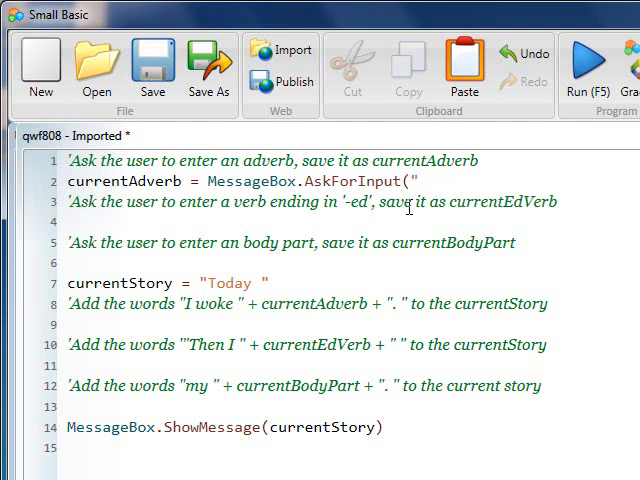
type("Enter an adverb")
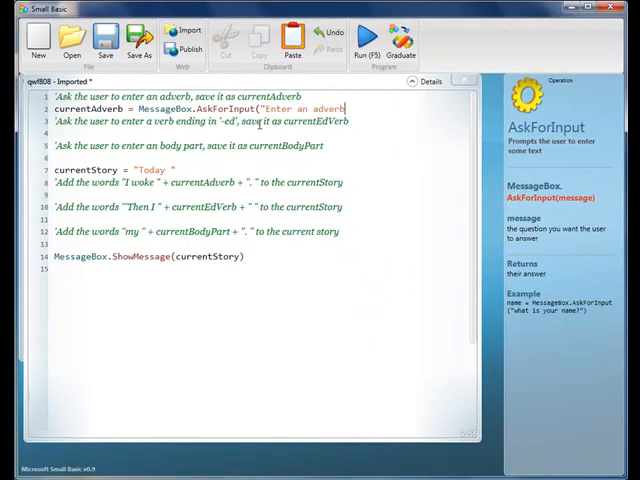
type("\")")
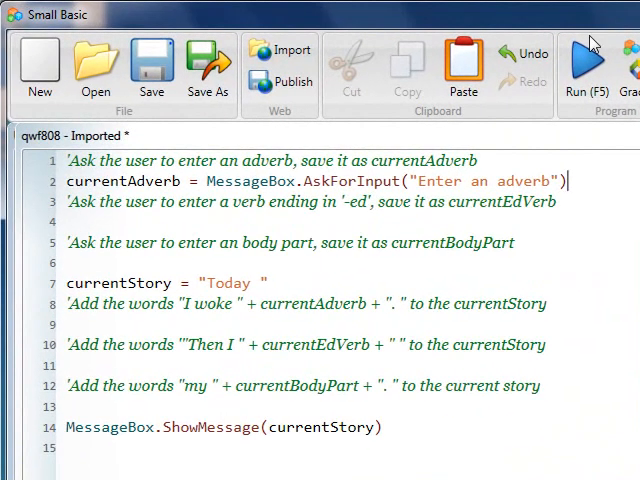
left_click(556, 64)
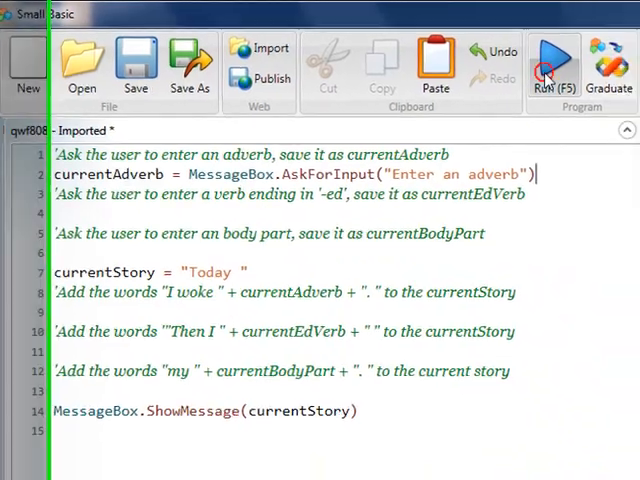
left_click(552, 64)
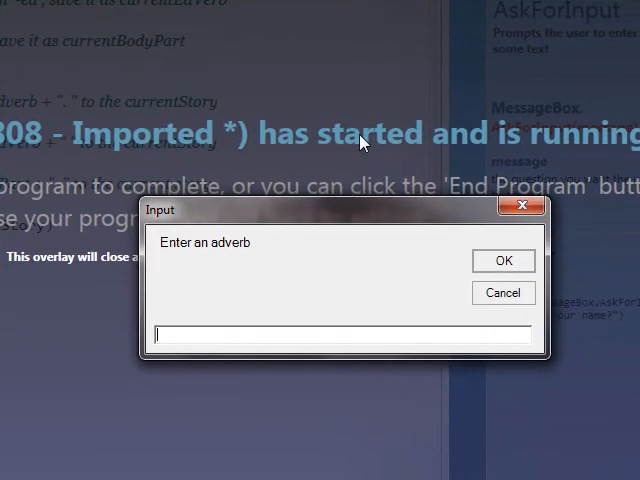
type("crustil")
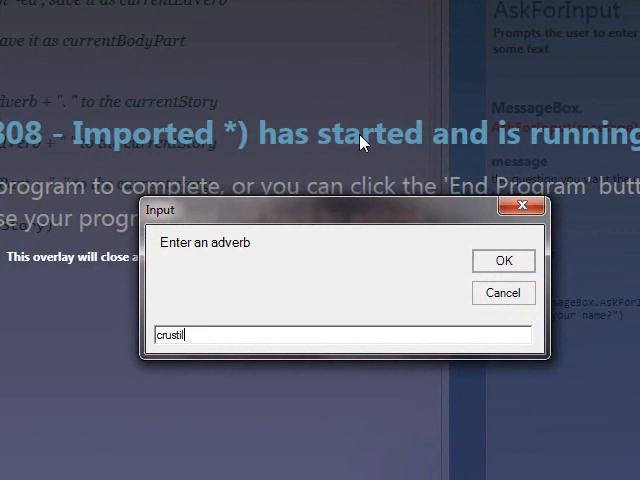
left_click(504, 260)
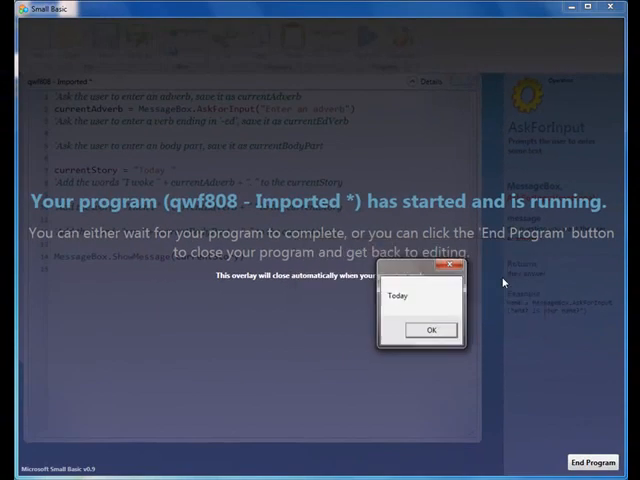
left_click(432, 328)
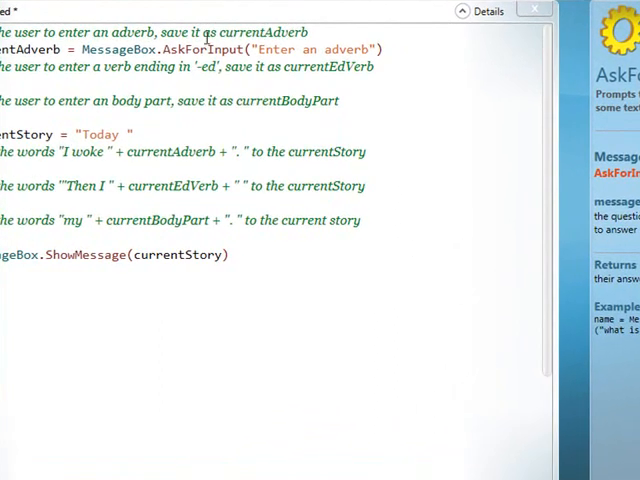
mouse_move(116, 200)
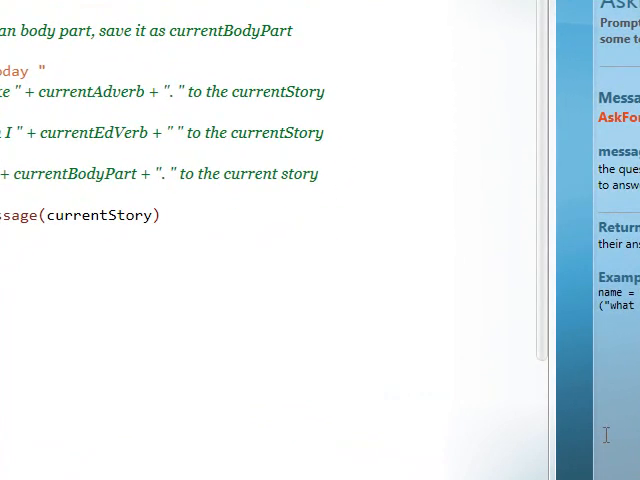
mouse_move(340, 92)
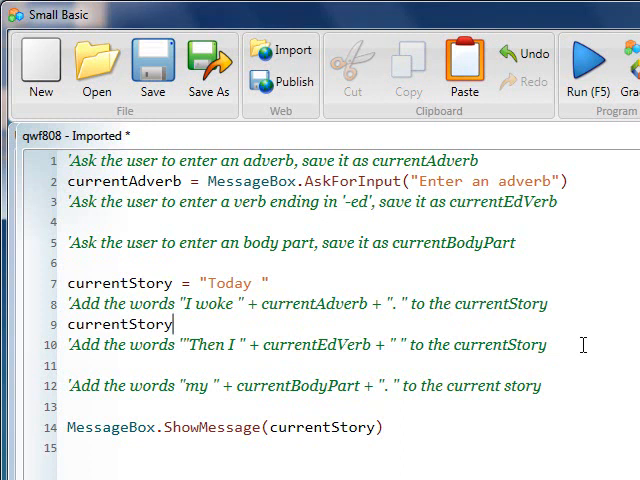
- Begin the line currentStory = currentStory + under the 'I woke' comment
type("=")
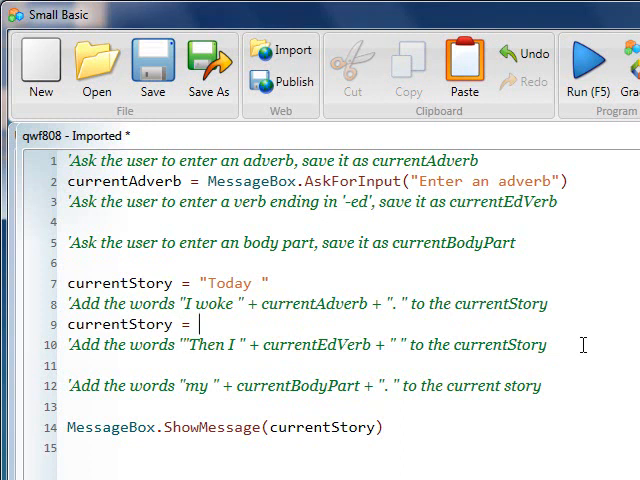
type("currentStory")
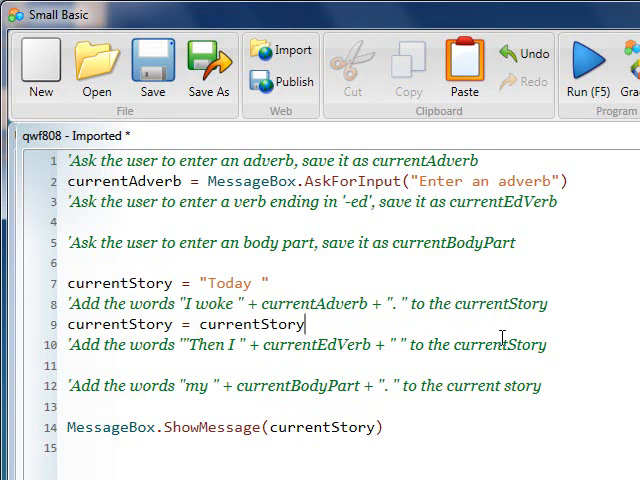
type("+")
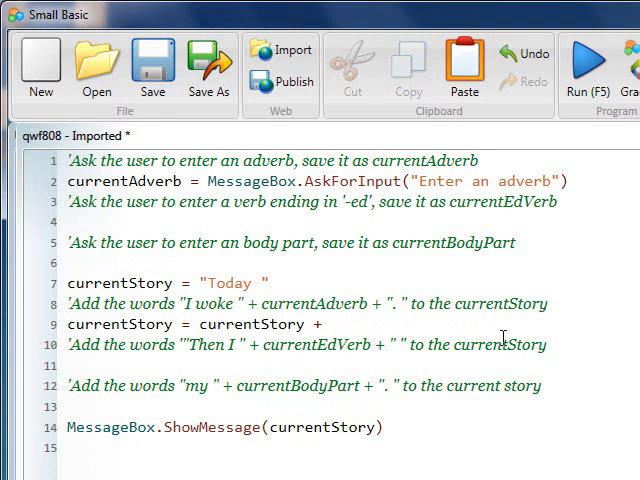
mouse_move(470, 350)
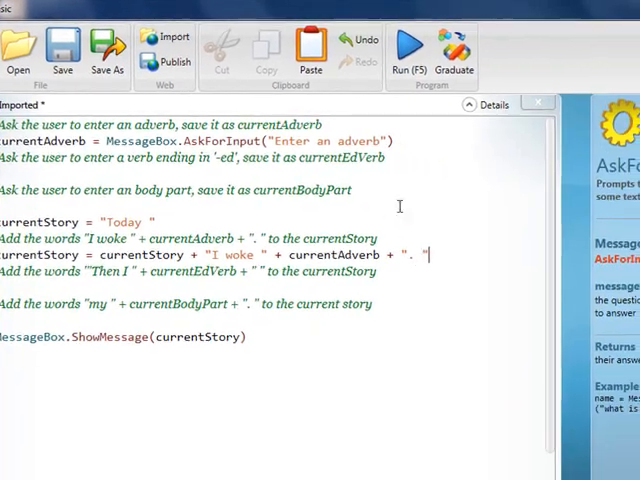
left_click(408, 44)
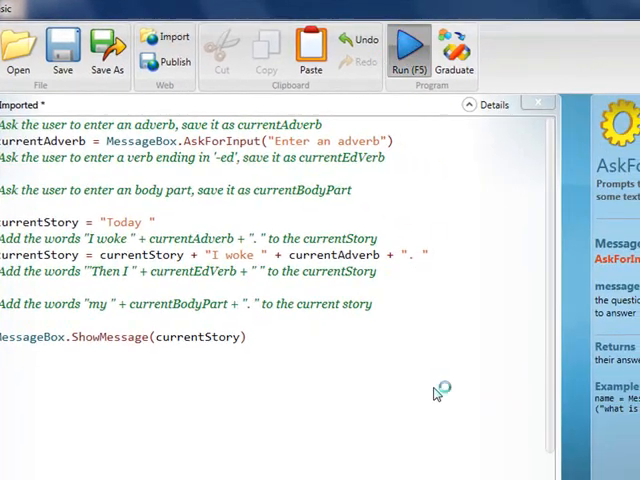
left_click(408, 48)
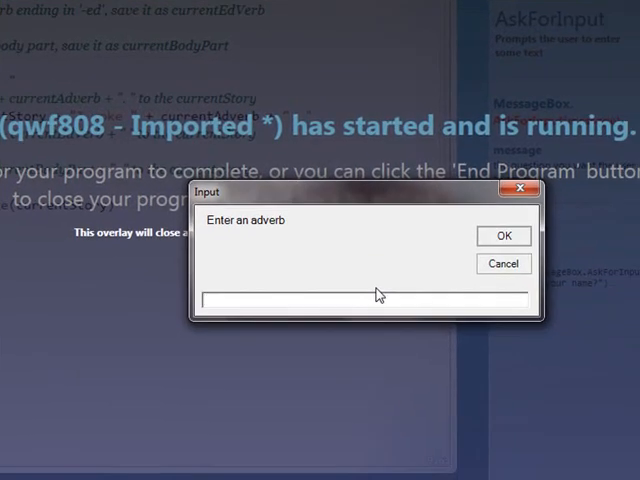
type("ssai")
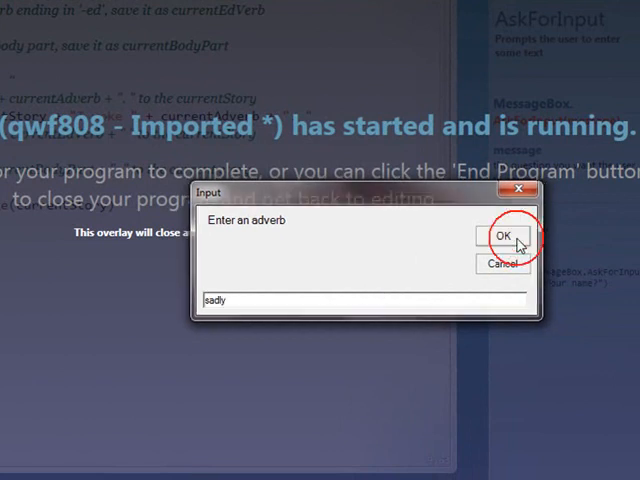
left_click(502, 234)
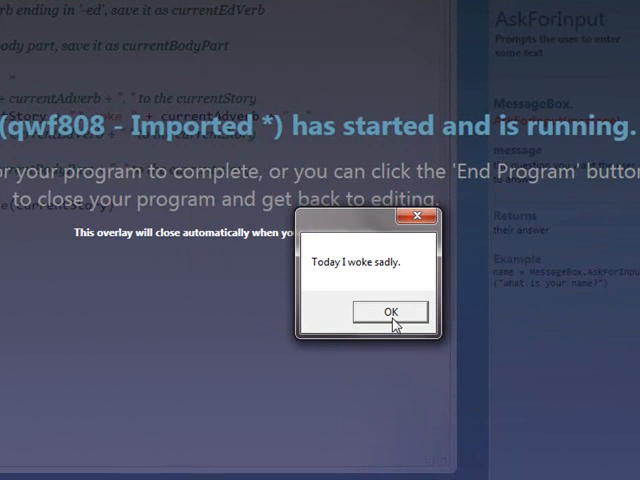
left_click(390, 312)
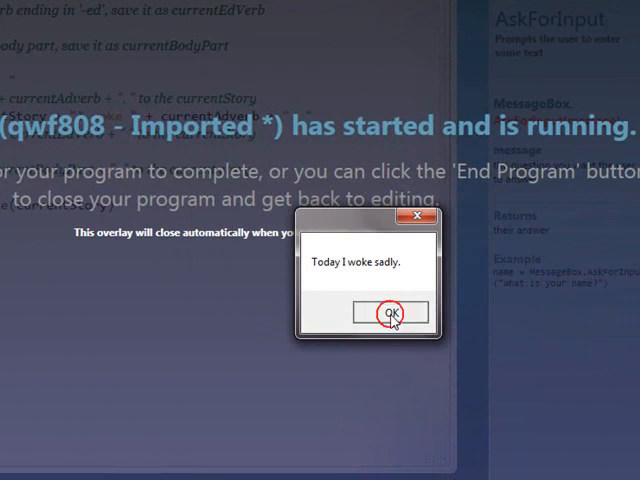
left_click(392, 312)
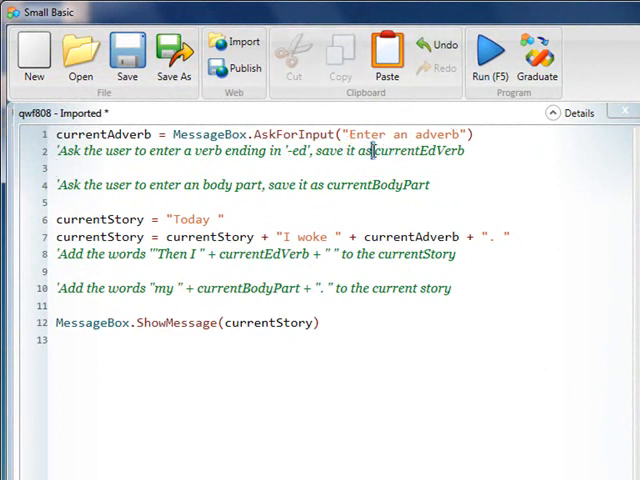
- Write currentEdVerb = MessageBox.AskForInput("Enter a verb ending in -ed") under its comment
double_click(418, 152)
type("currentEdVerb")
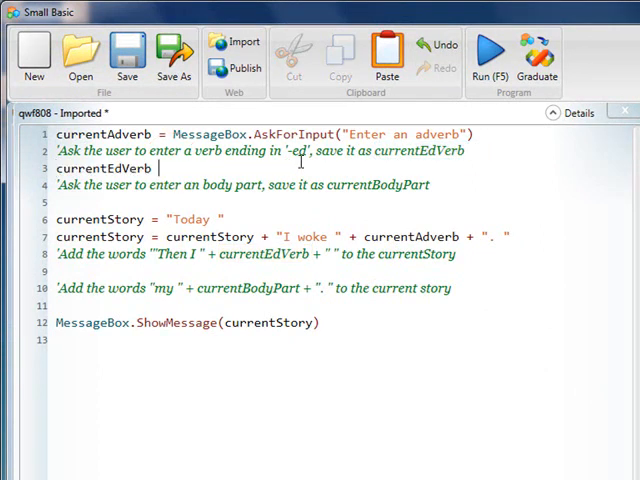
type("=")
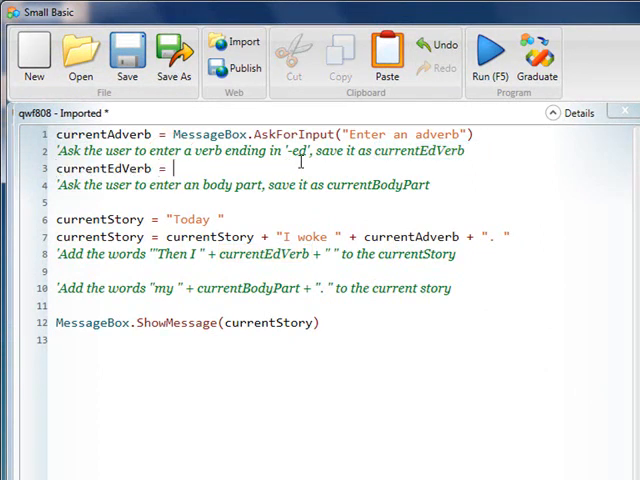
type("MessageBox.AskForInput(")
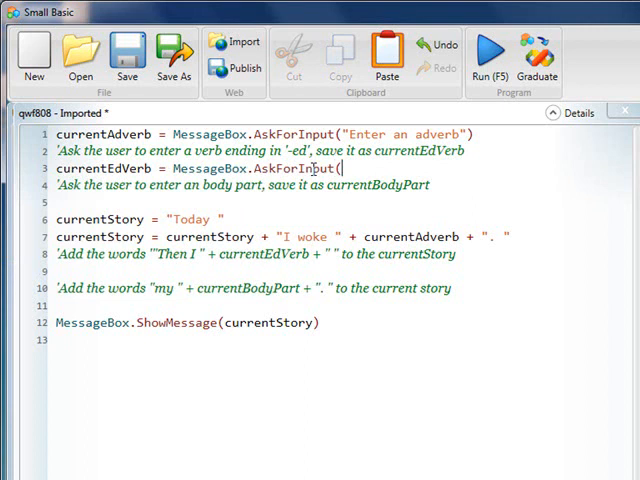
type("\"")
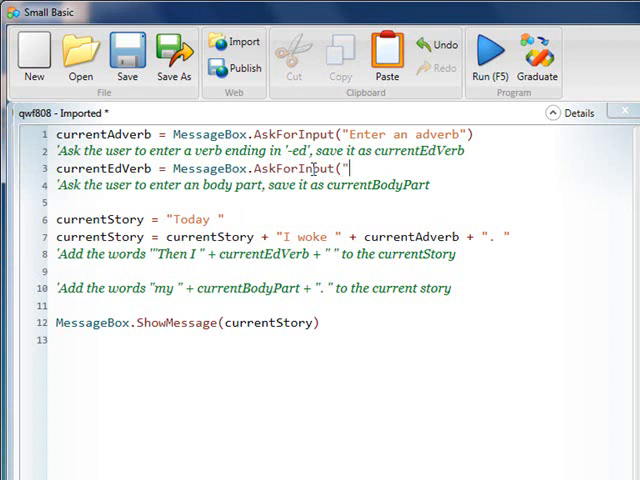
type("Enter a verb ending in")
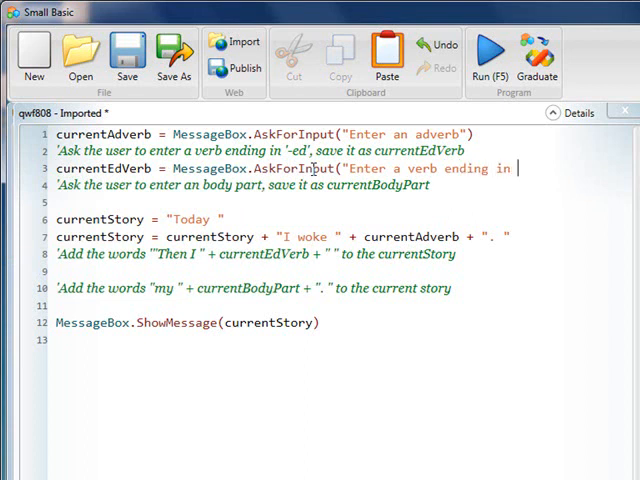
type("-ed\")")
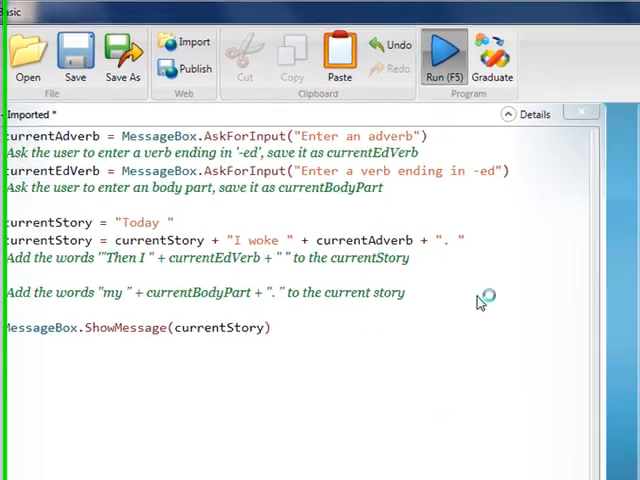
- Run the program, answering sad for the adverb and jumped for the -ed verb
left_click(444, 54)
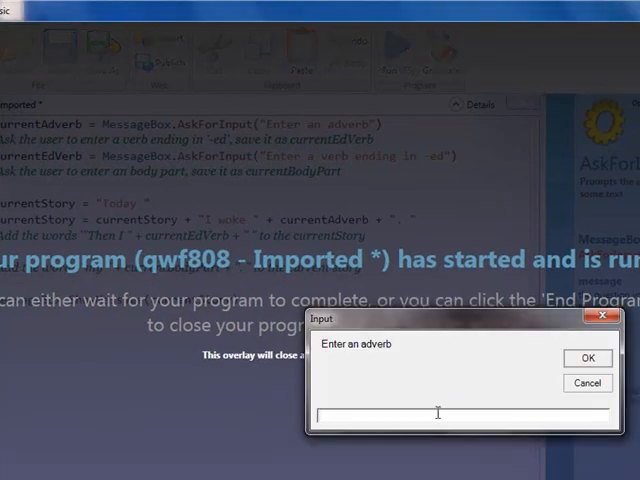
type("sad")
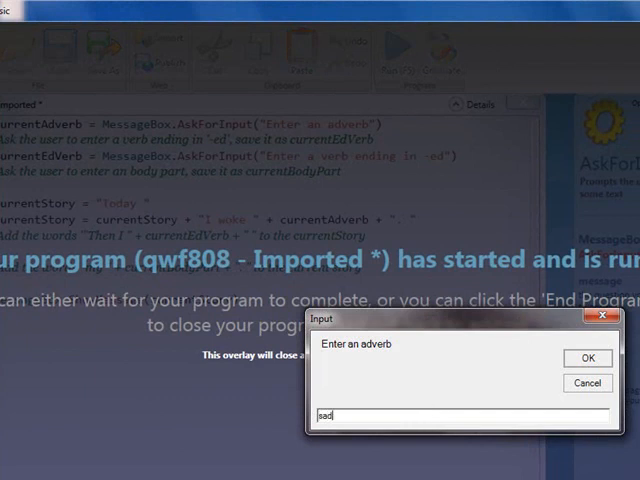
left_click(588, 356)
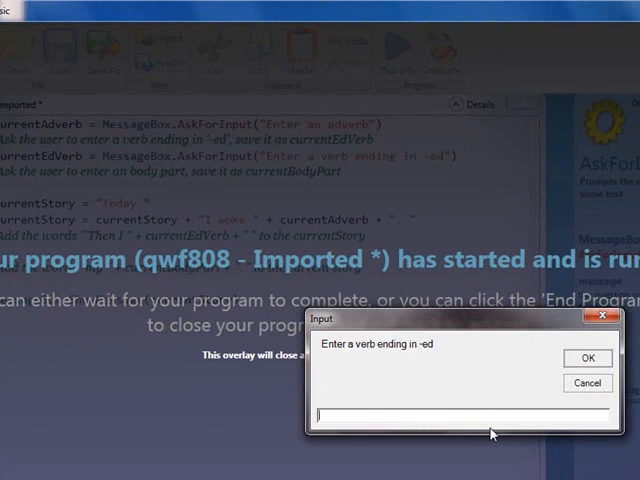
type("jumped")
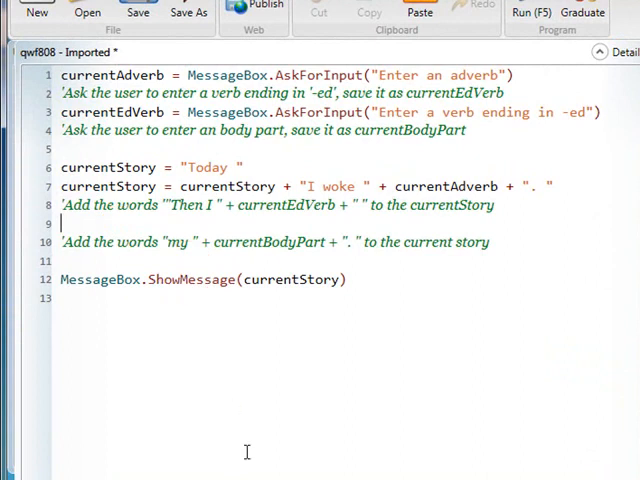
mouse_move(304, 396)
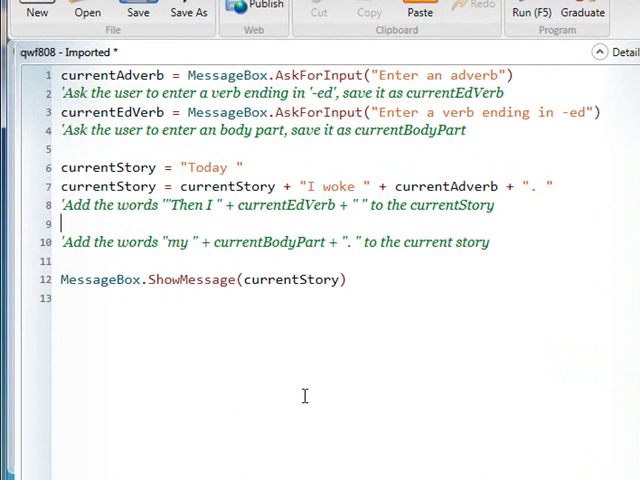
mouse_move(414, 300)
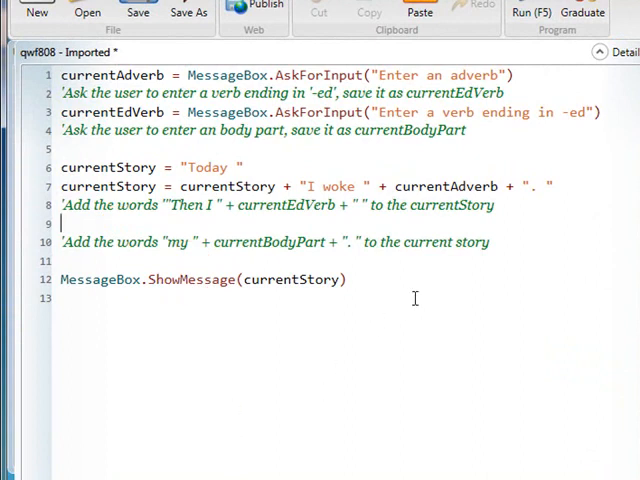
mouse_move(424, 208)
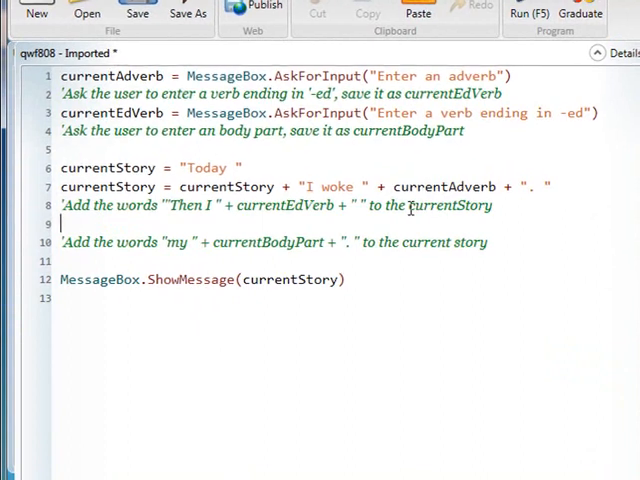
- Write currentStory = currentStory + "Then I " + currentEdVerb, reusing text from the comment
double_click(364, 222)
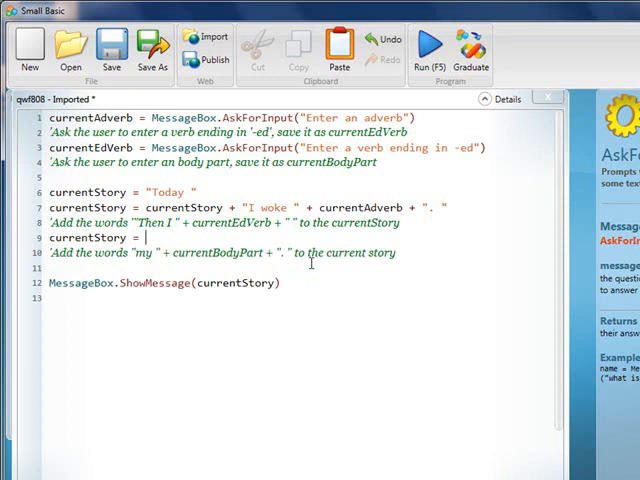
type("currentStory")
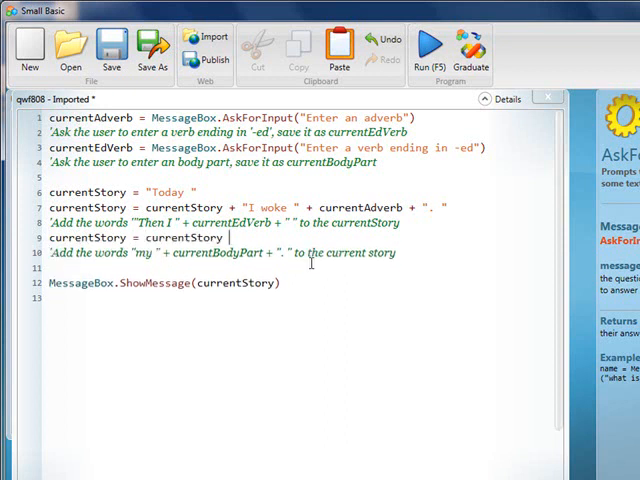
type("+")
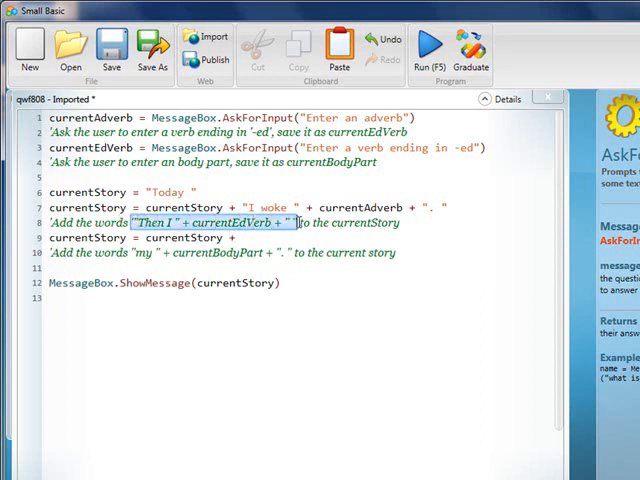
left_click(258, 238)
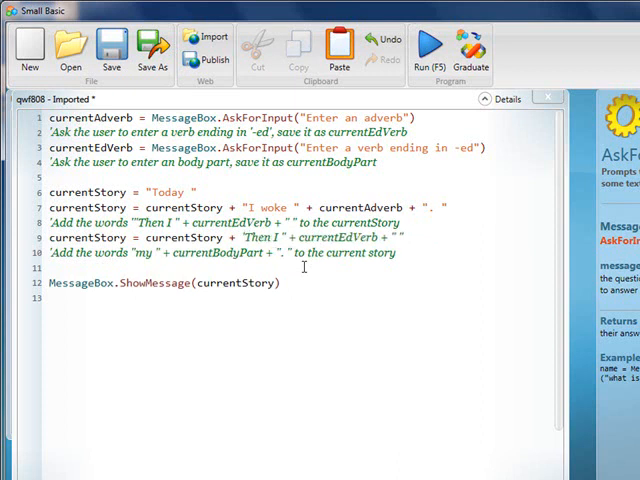
mouse_move(428, 276)
type("\"")
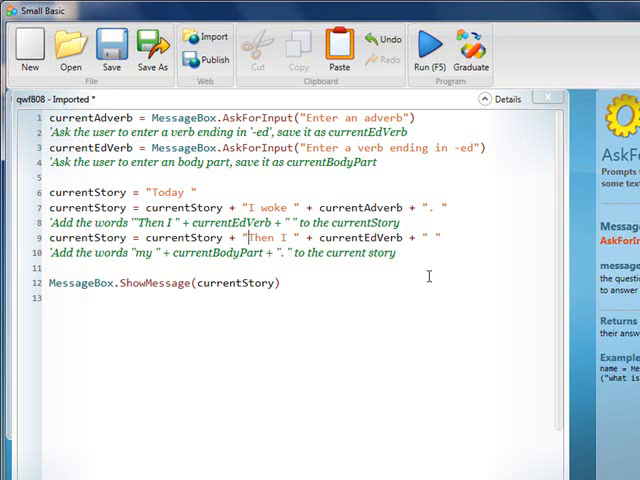
mouse_move(324, 390)
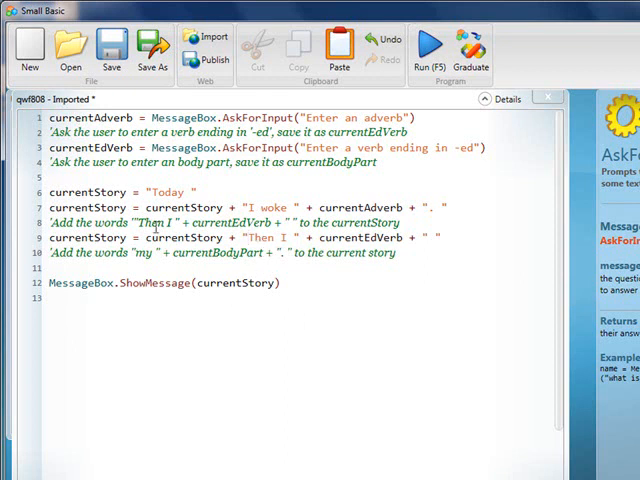
mouse_move(328, 368)
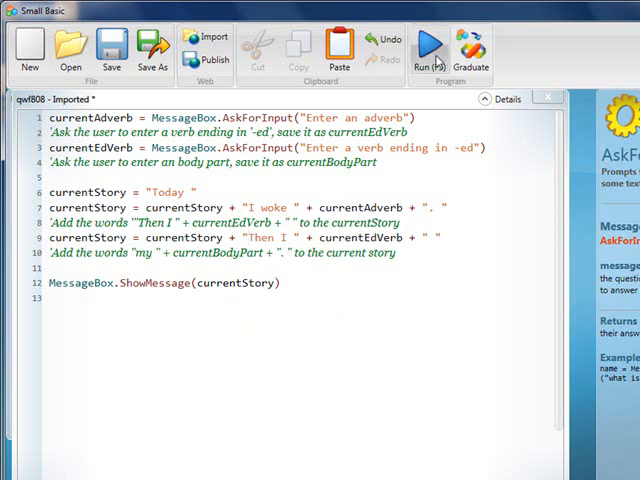
- Run with sadly and jumped, see "Today I woke sadly. Then I jumped", and dismiss it
left_click(424, 44)
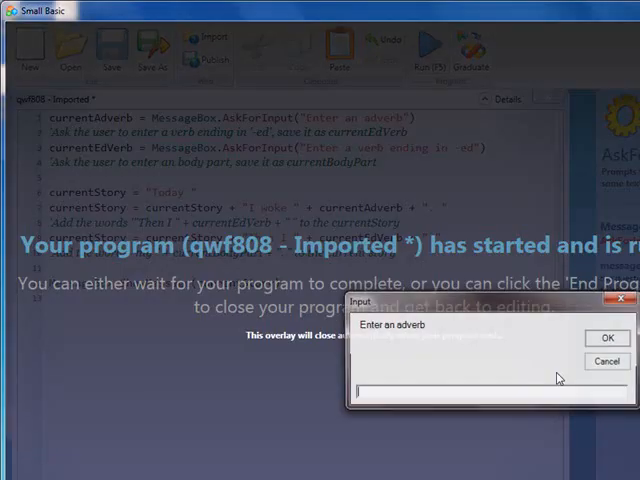
type("sa")
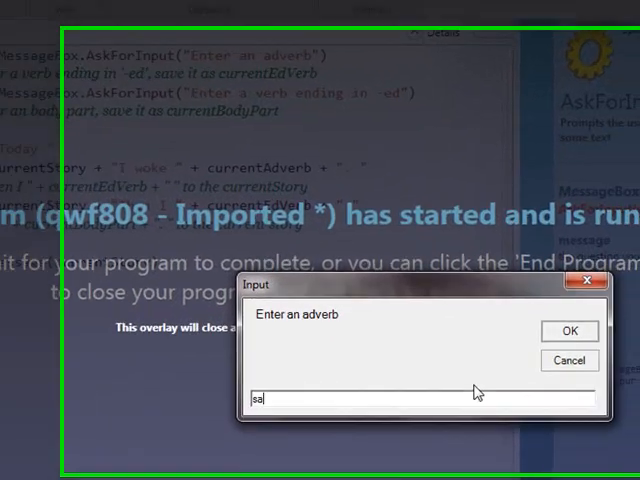
type("dly")
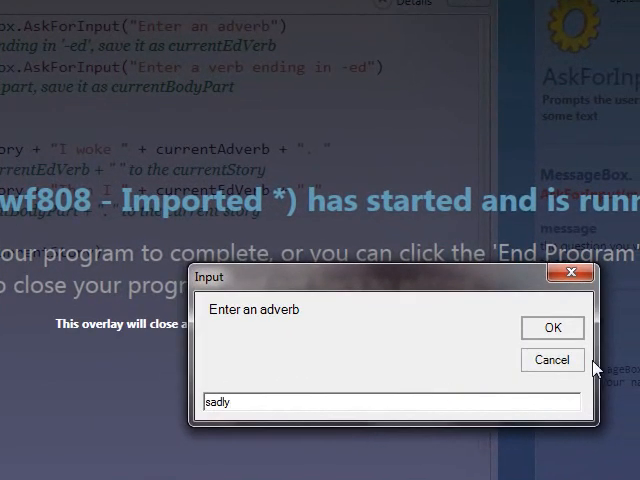
left_click(552, 328)
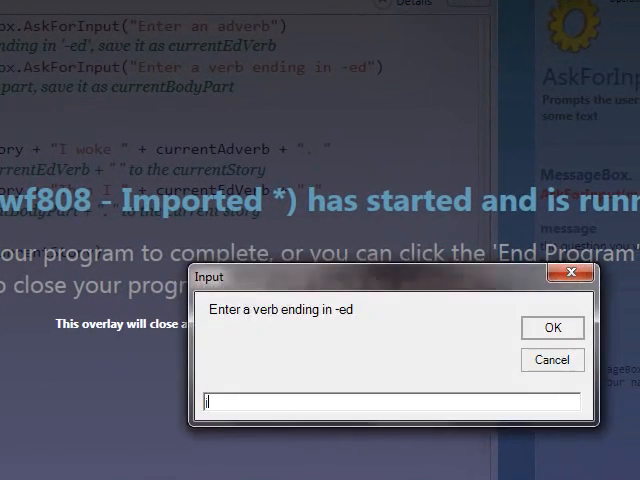
type("jumped")
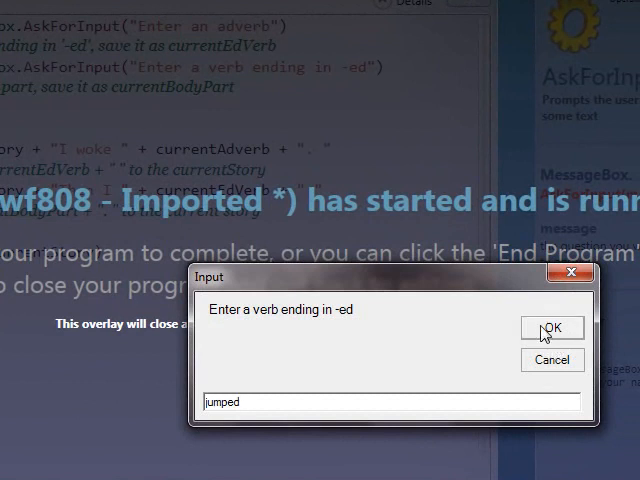
left_click(552, 328)
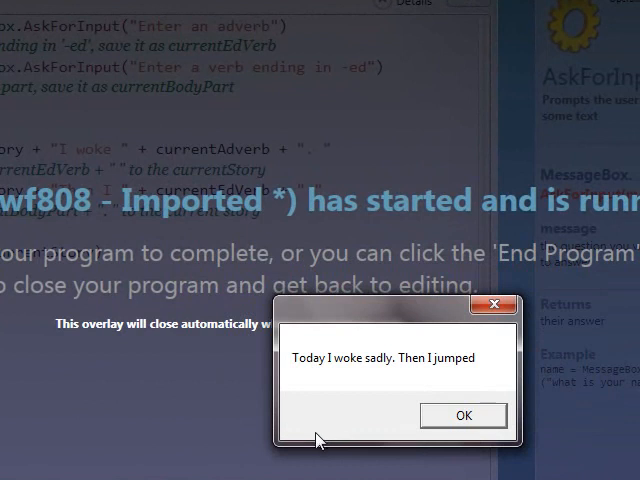
left_click(462, 414)
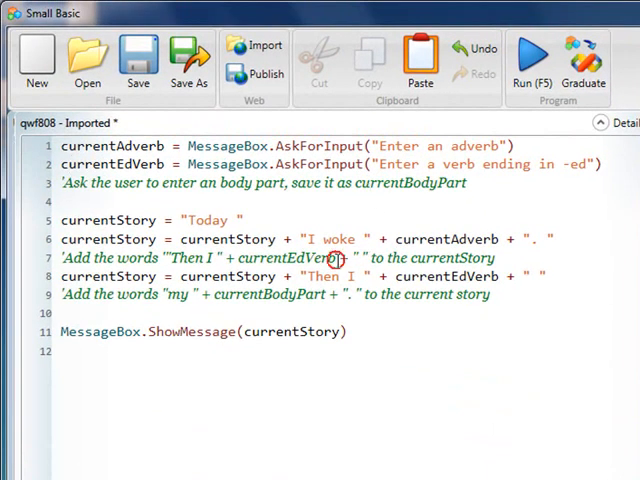
- Write currentBodyPart = MessageBox.AskForInput("Enter a body part") on line 4
left_click(340, 256)
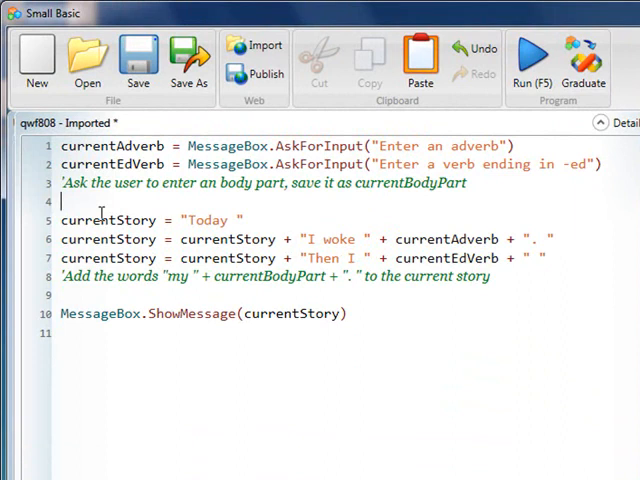
mouse_move(410, 198)
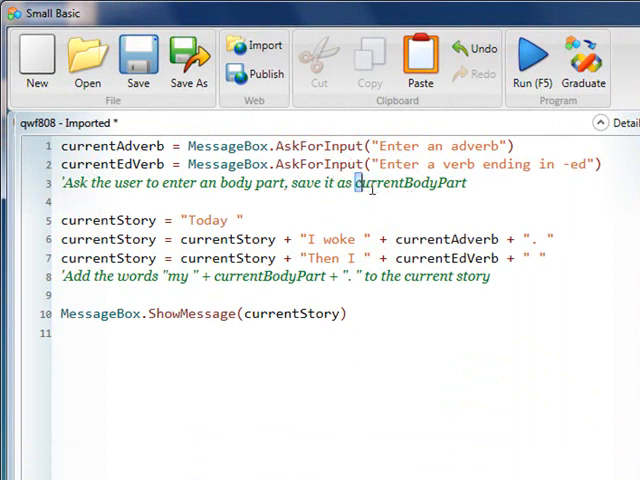
double_click(410, 184)
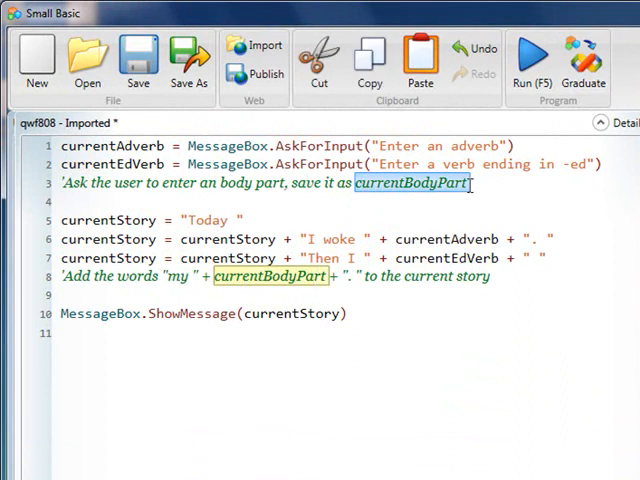
left_click(196, 200)
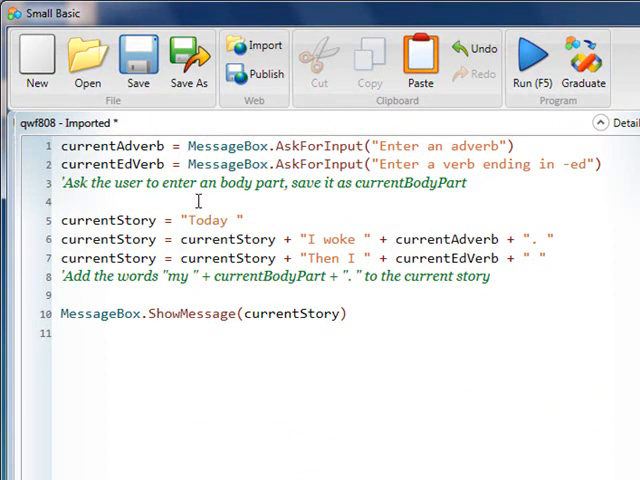
type("currentBodyPart = M")
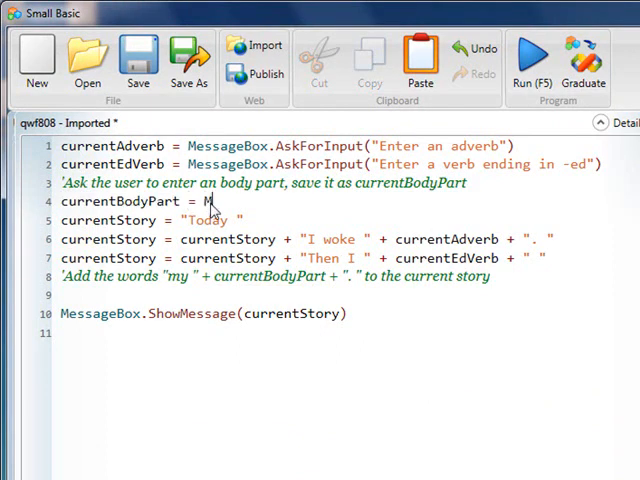
type("essageBox.AskForInput(\"E")
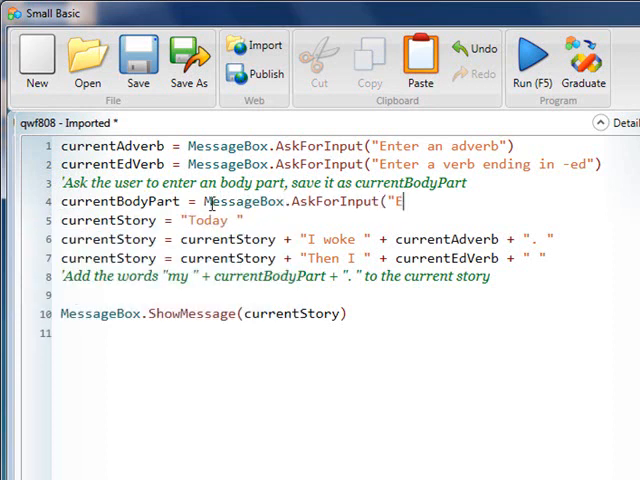
type("nter")
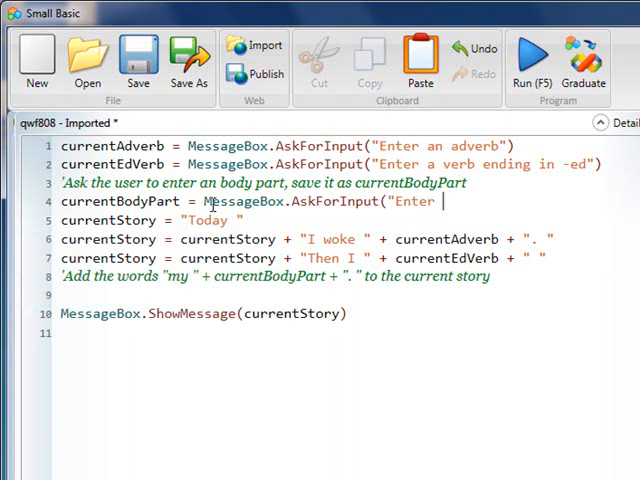
type("a body part\")")
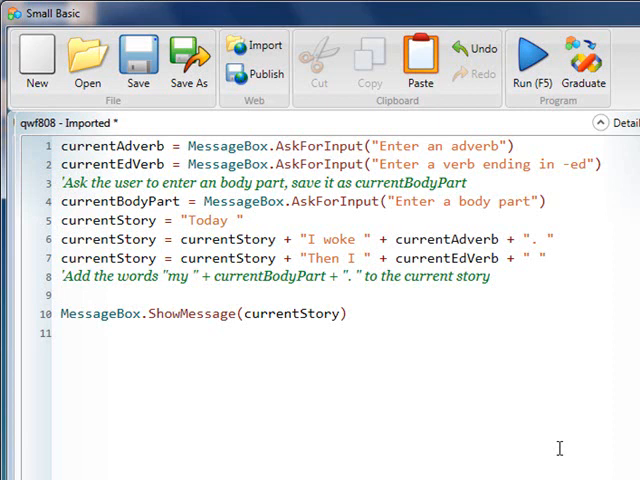
mouse_move(406, 276)
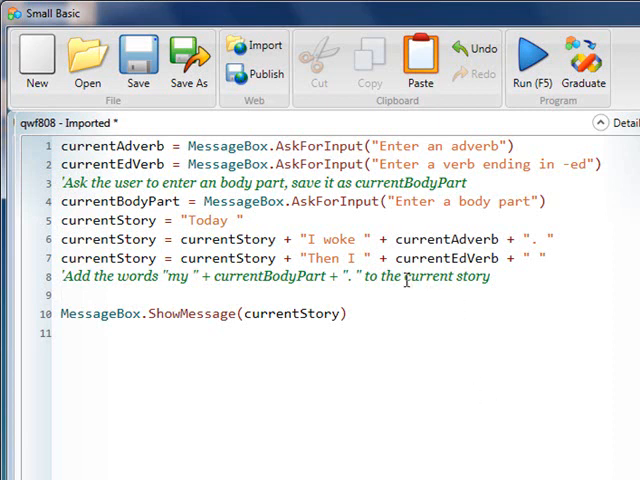
- Begin the line current story = current story + under the "my" comment
double_click(448, 276)
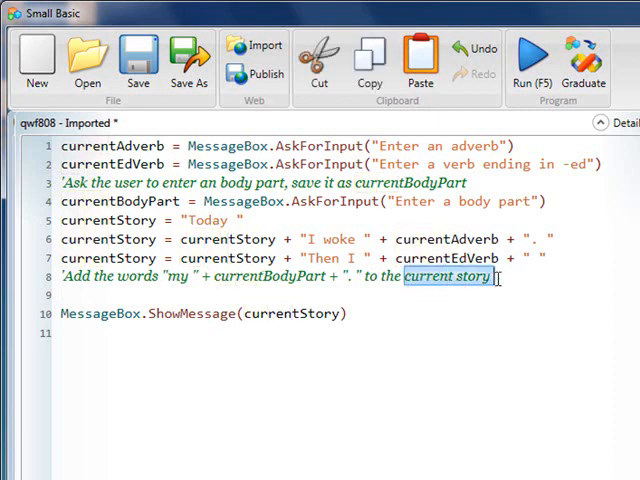
left_click(226, 296)
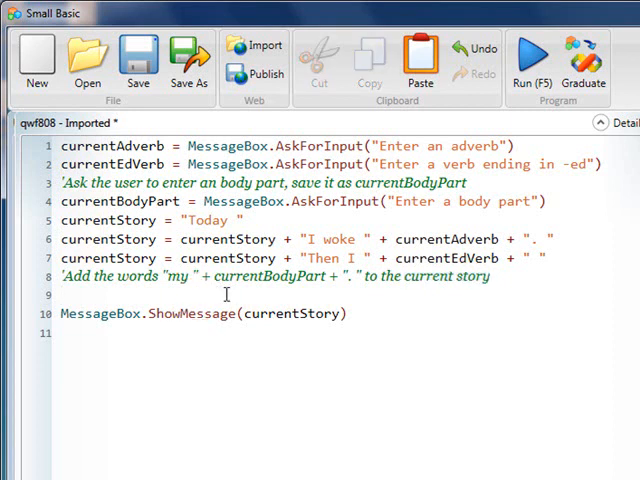
type("current story =")
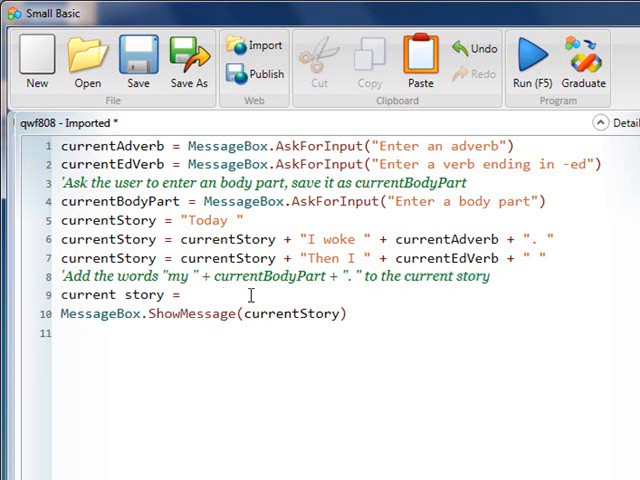
type("current story")
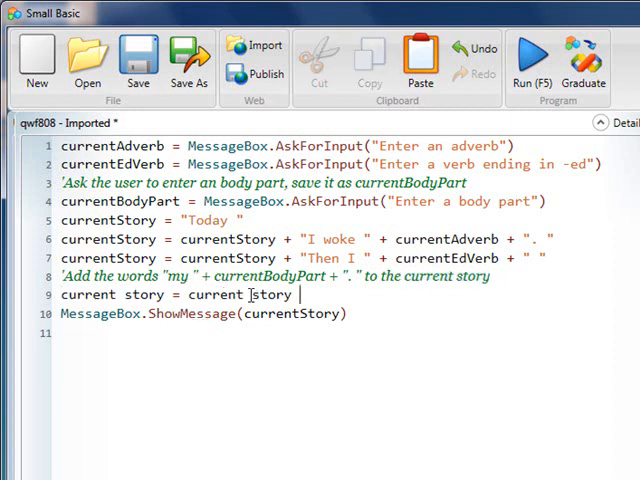
type("+ \"my \" + currentBodyPart + \".")
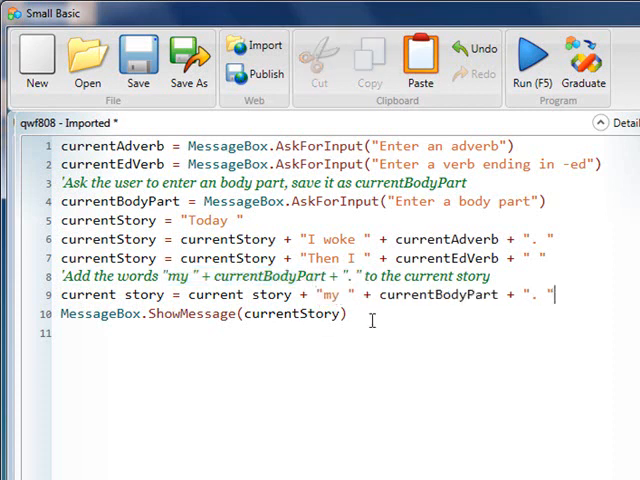
mouse_move(332, 358)
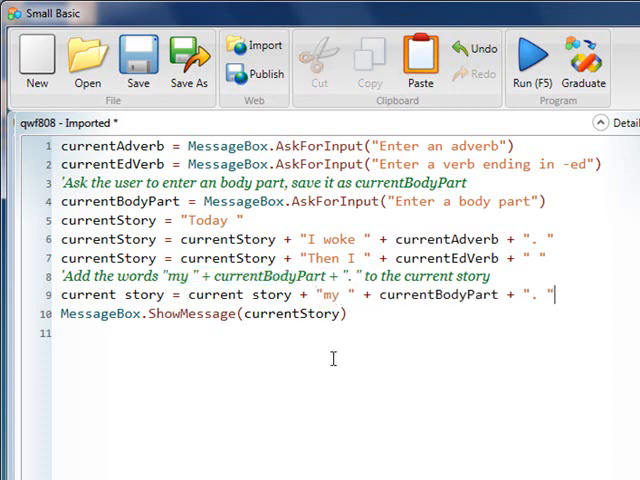
mouse_move(386, 432)
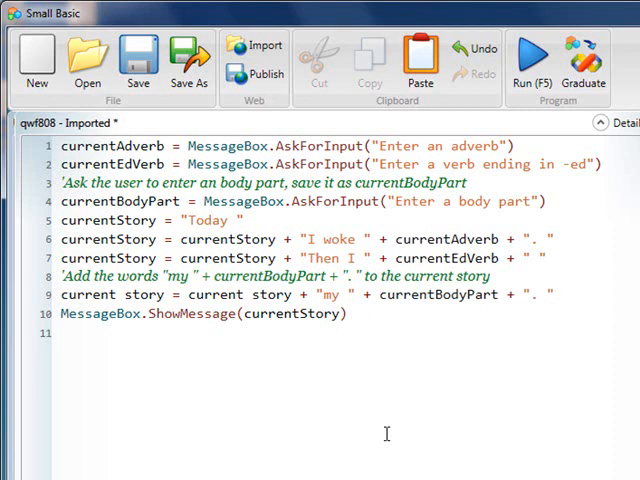
mouse_move(284, 380)
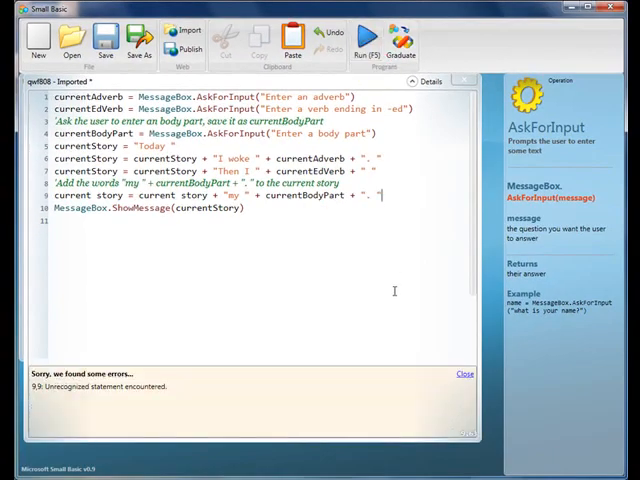
- Jump to the flagged line 9 so its variable can be corrected to currentStory
left_click(464, 372)
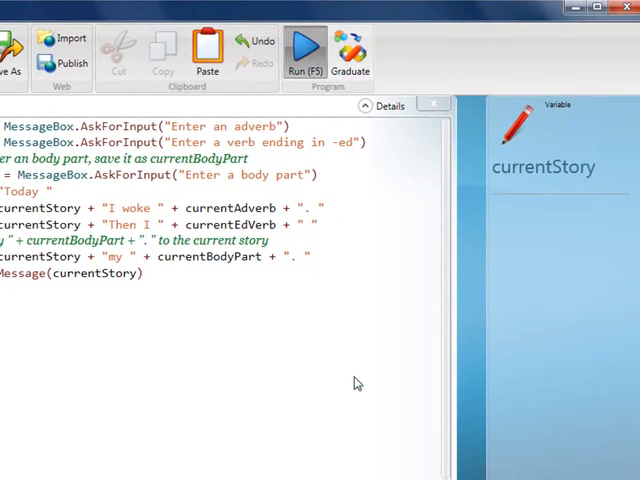
- Run the program and enter sneezidly as the adverb
left_click(304, 50)
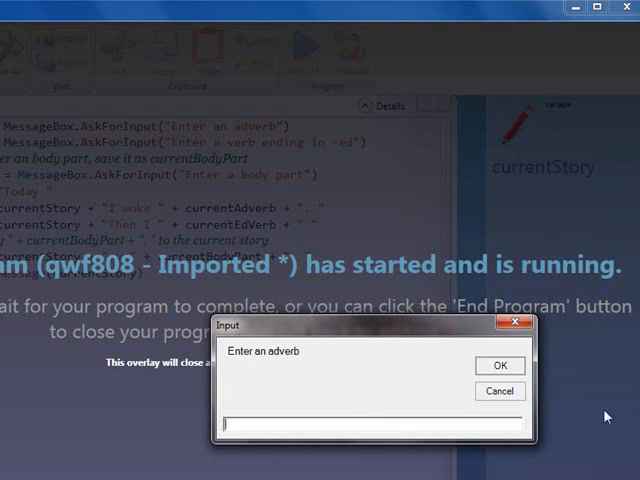
type("snea")
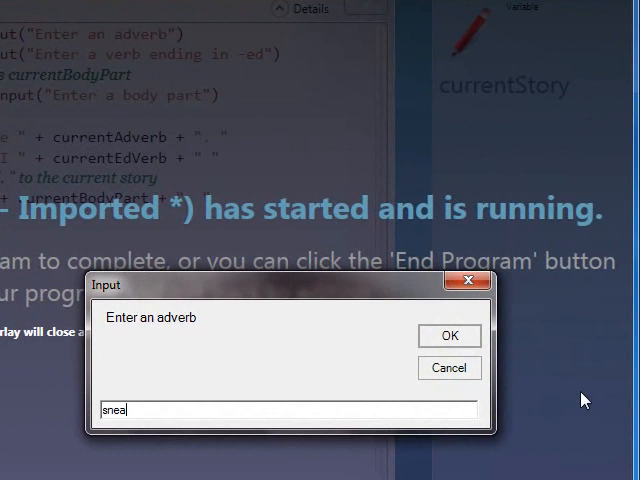
key("Backspace")
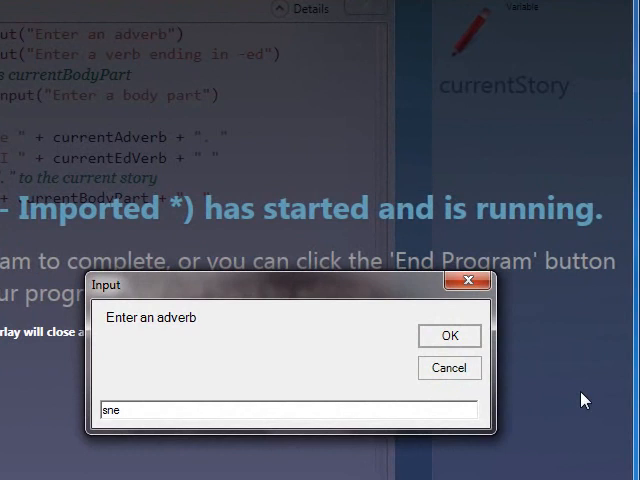
type("ezidly")
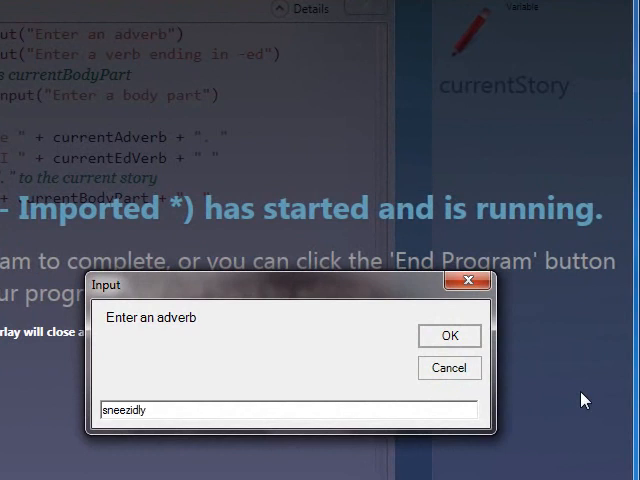
left_click(448, 336)
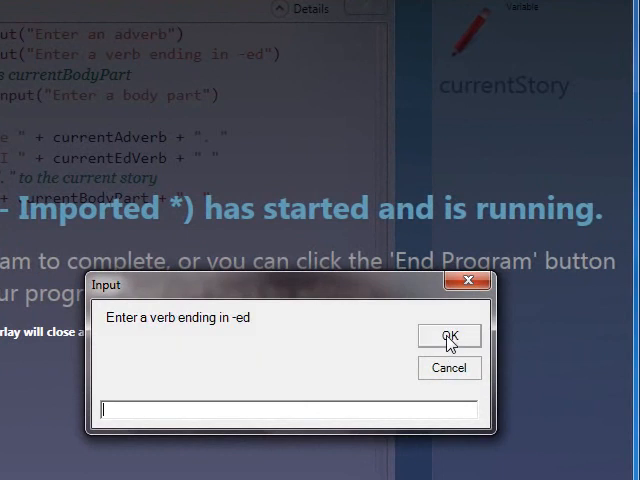
mouse_move(476, 336)
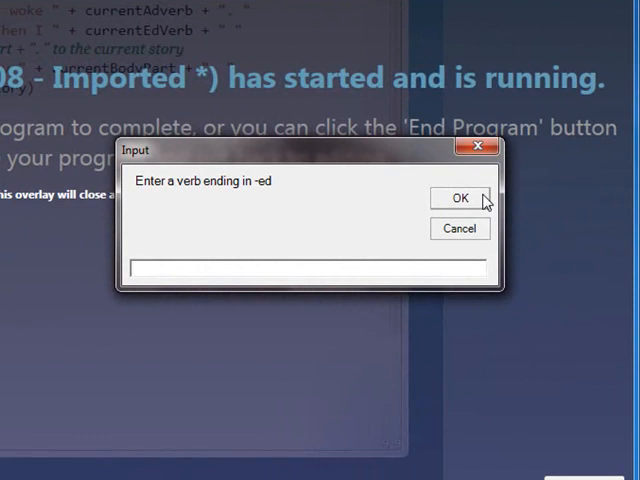
- Enter choked as the verb and toenail as the body part to get the finished story
type("choc")
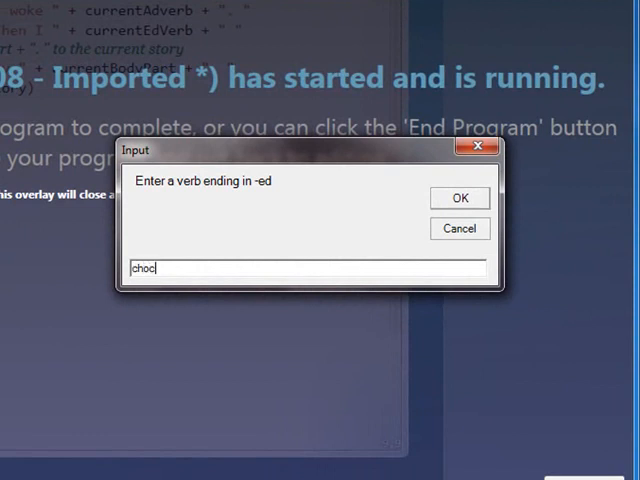
key("Backspace")
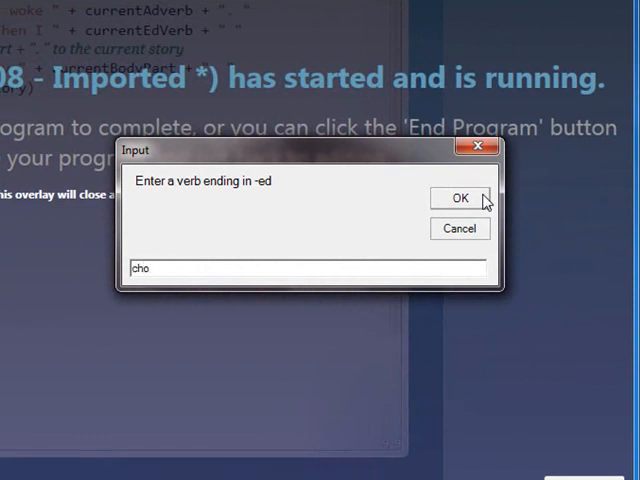
type("ked")
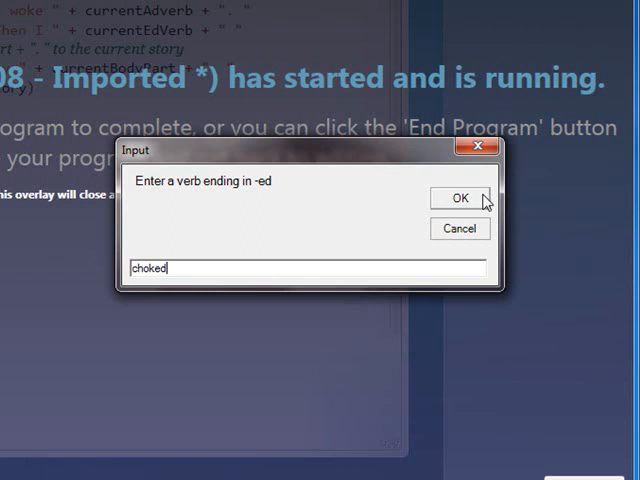
left_click(460, 198)
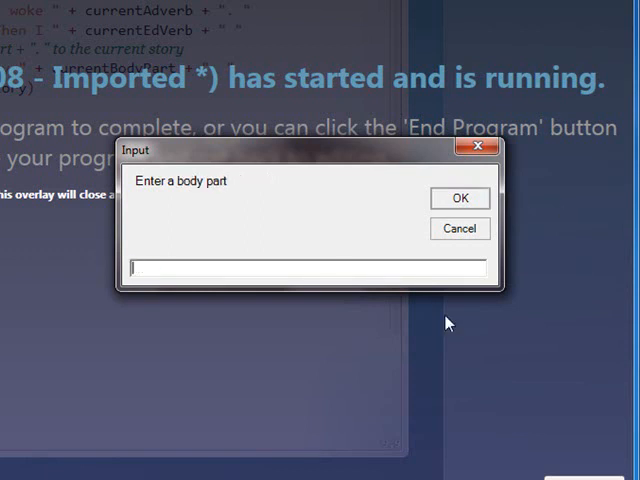
type("toenail")
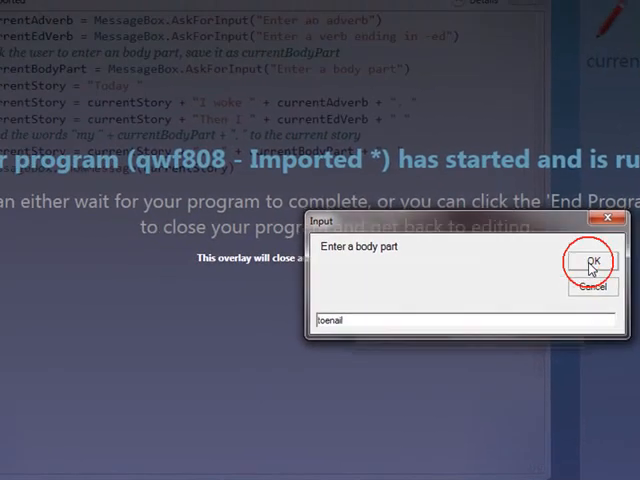
left_click(592, 262)
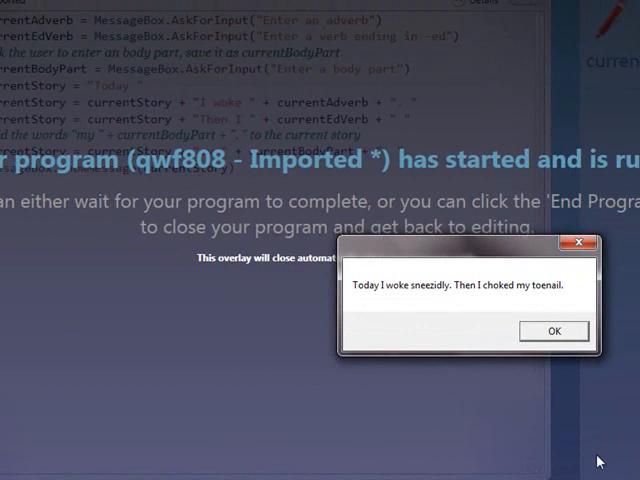
- Dismiss the finished story message box
left_click(552, 332)
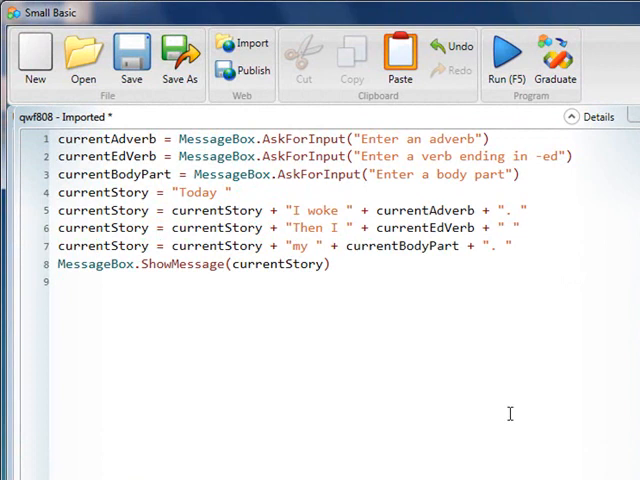
mouse_move(504, 392)
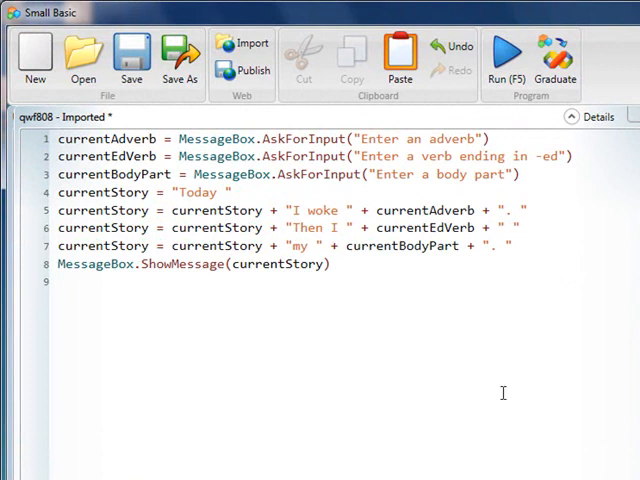